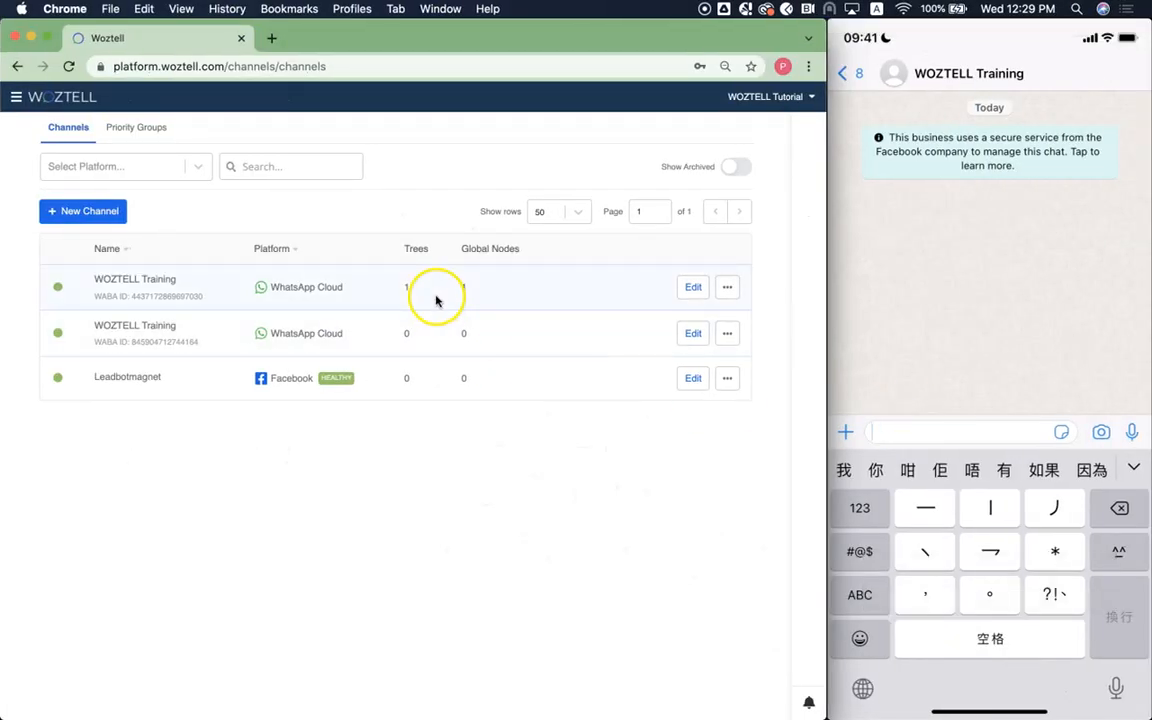
- Open the second WOZTELL Training channel and show its WhatsApp Platform settings
left_click(16, 96)
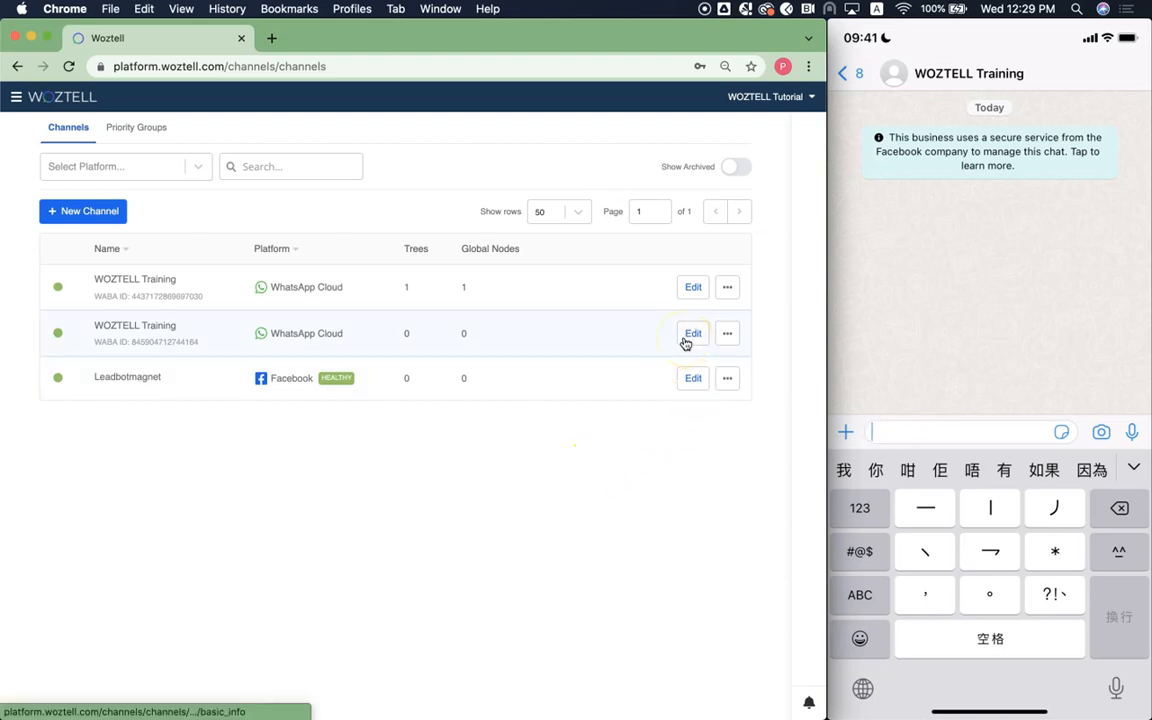
left_click(693, 333)
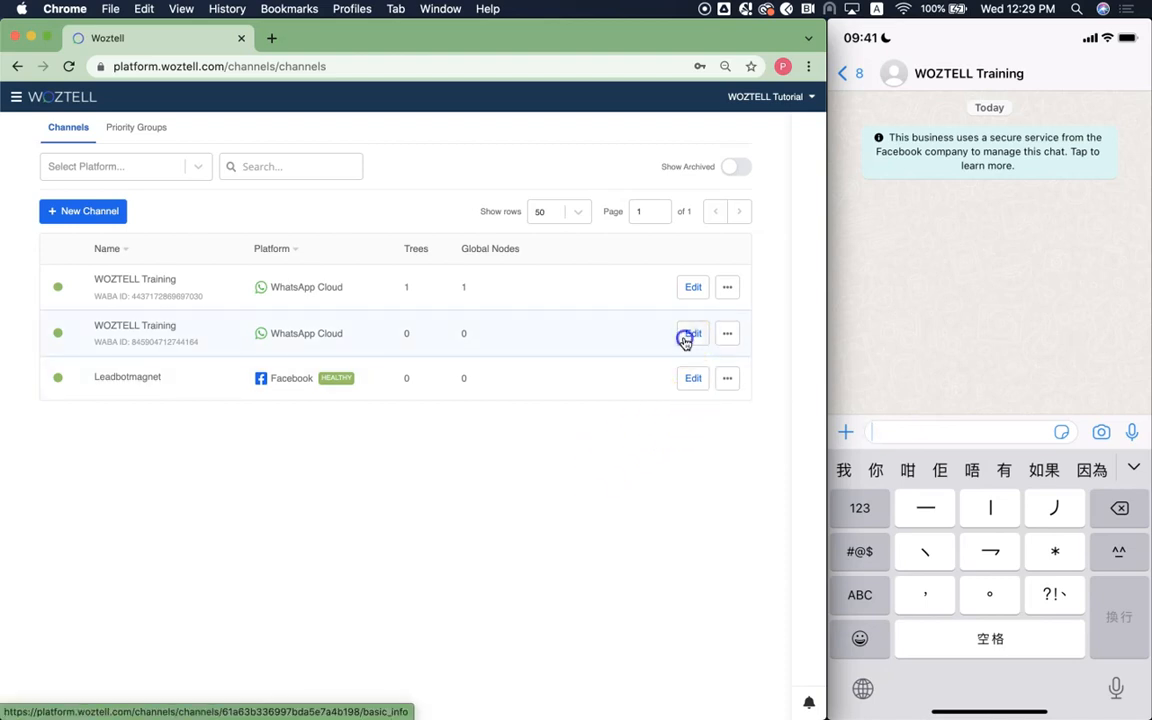
left_click(692, 333)
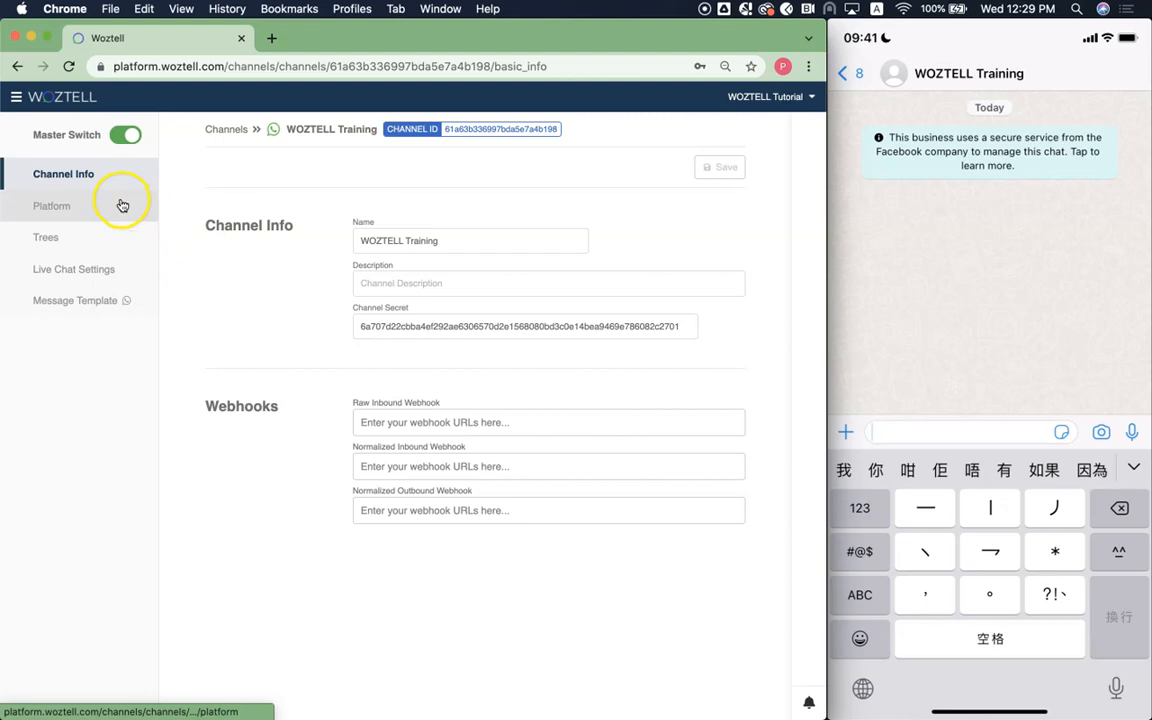
left_click(52, 206)
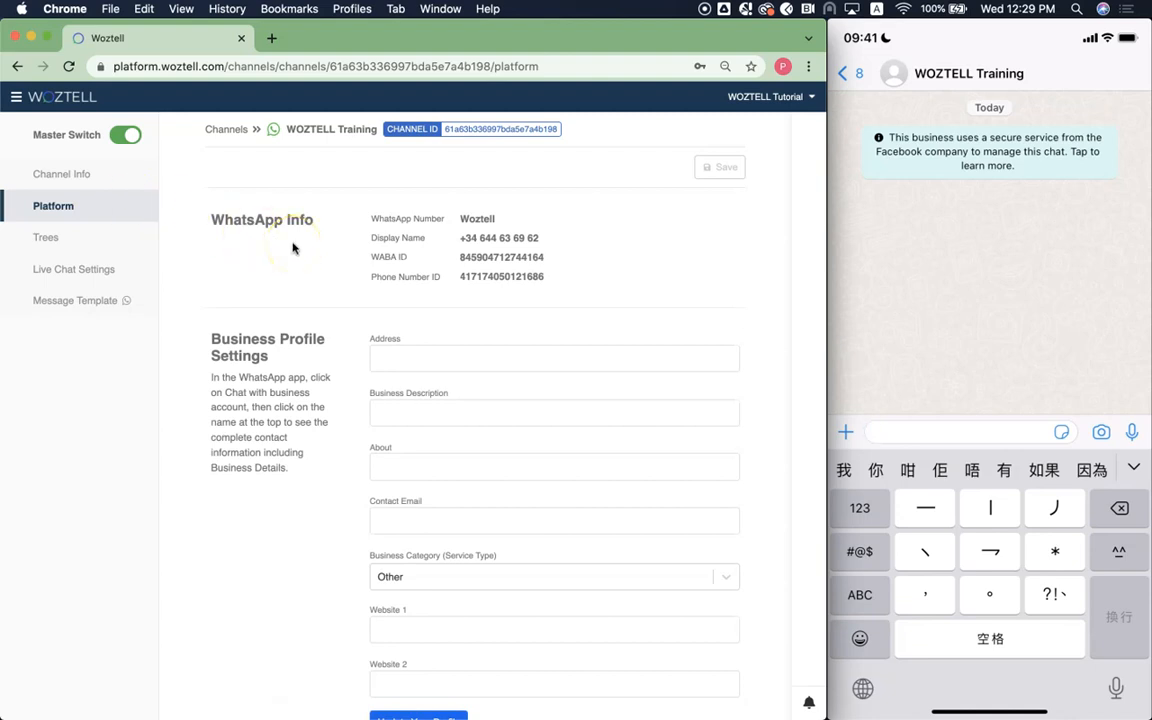
left_click(960, 432)
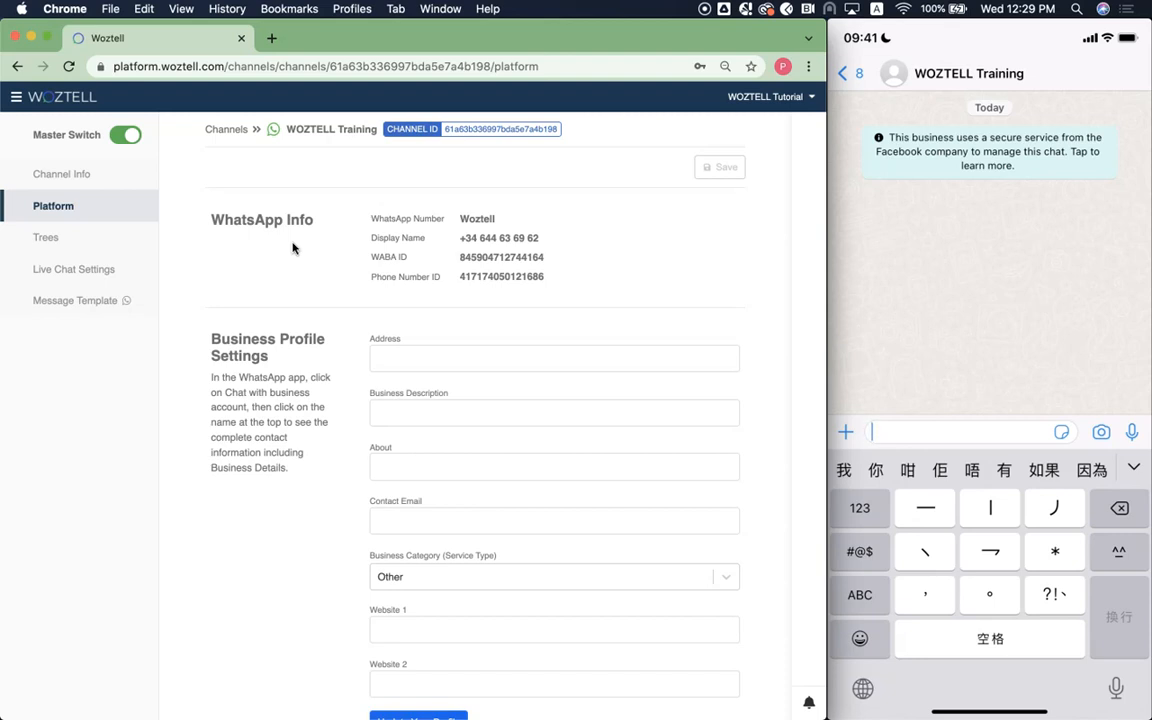
- Enter the Atocha station Madrid 28045 address and description 'This is WOZTELL Training'
scroll("down", 3)
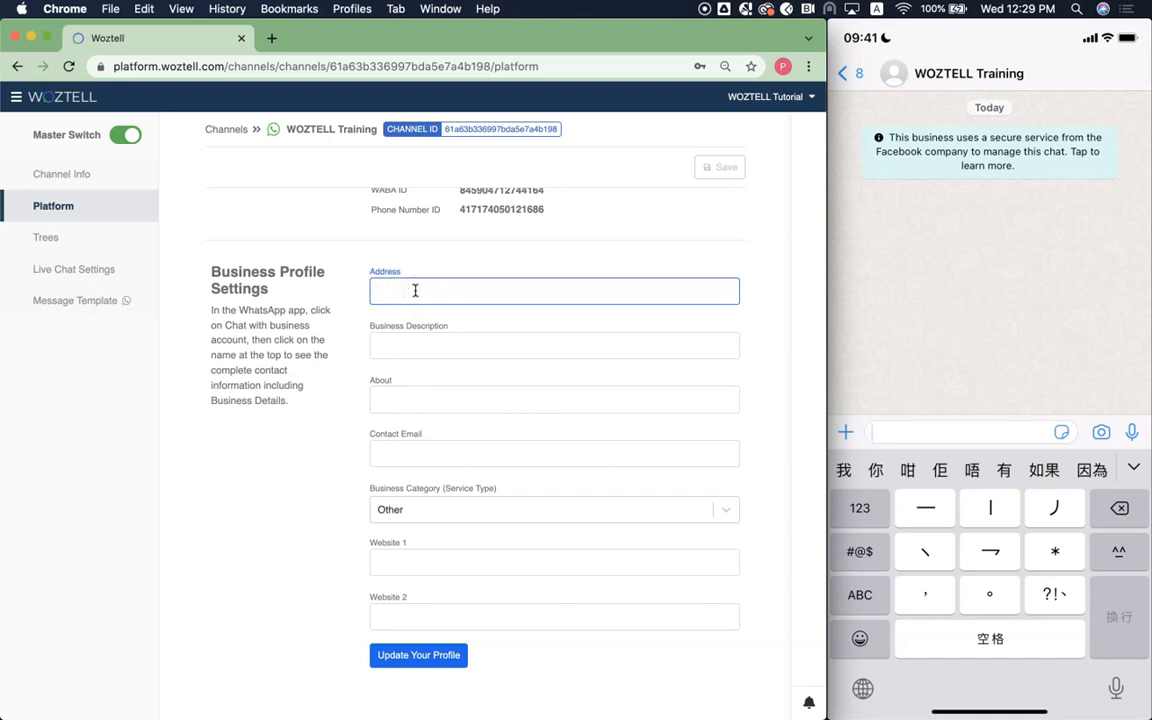
type("Edificio de la Estación de Atocha 20, Méndez Álvaro Street, Madrid 28045 (Spain)")
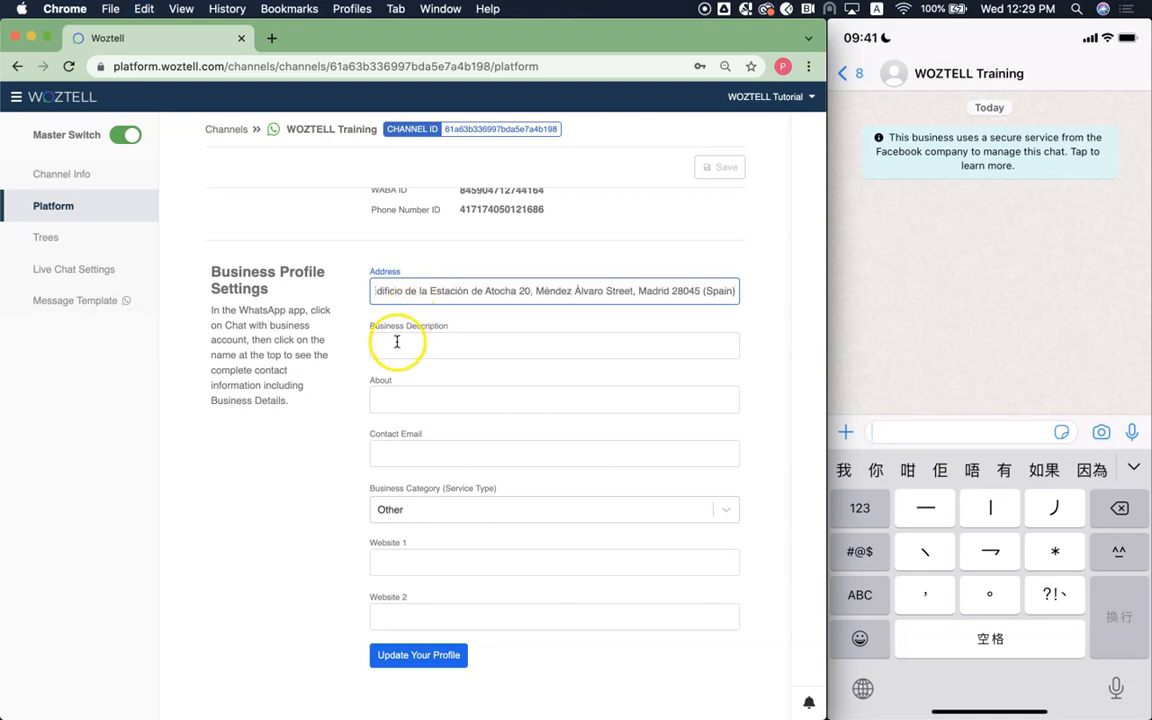
left_click(554, 345)
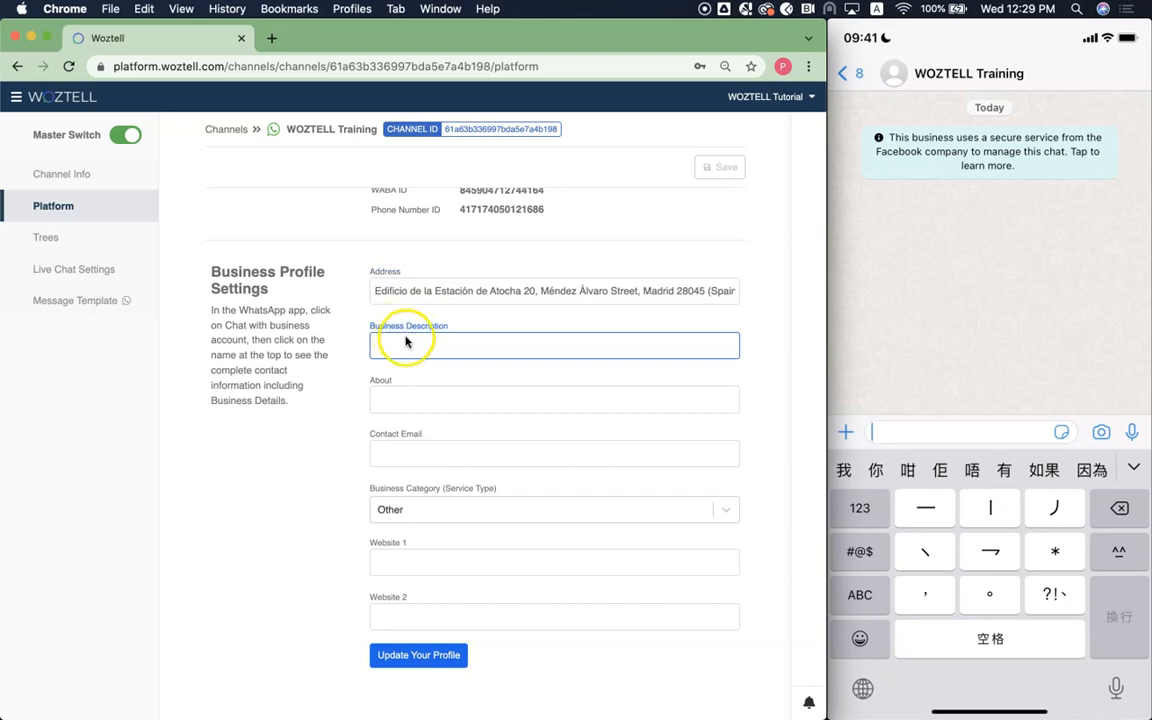
type("This is WOZTELL Training")
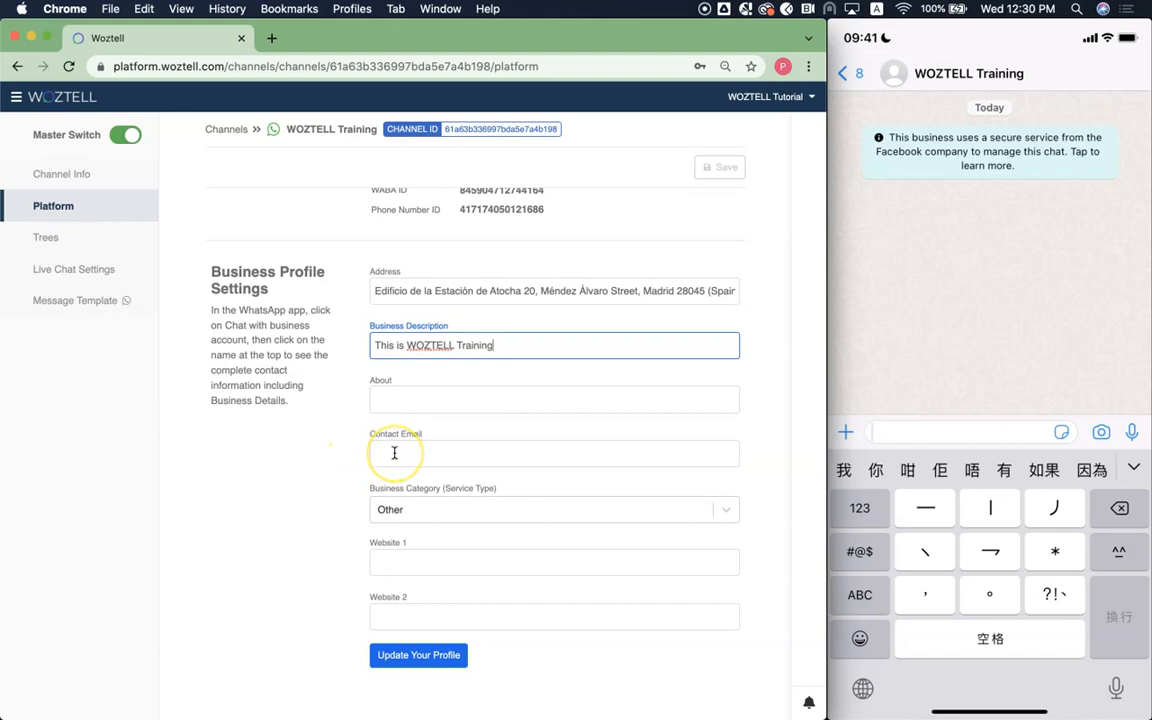
mouse_move(765, 150)
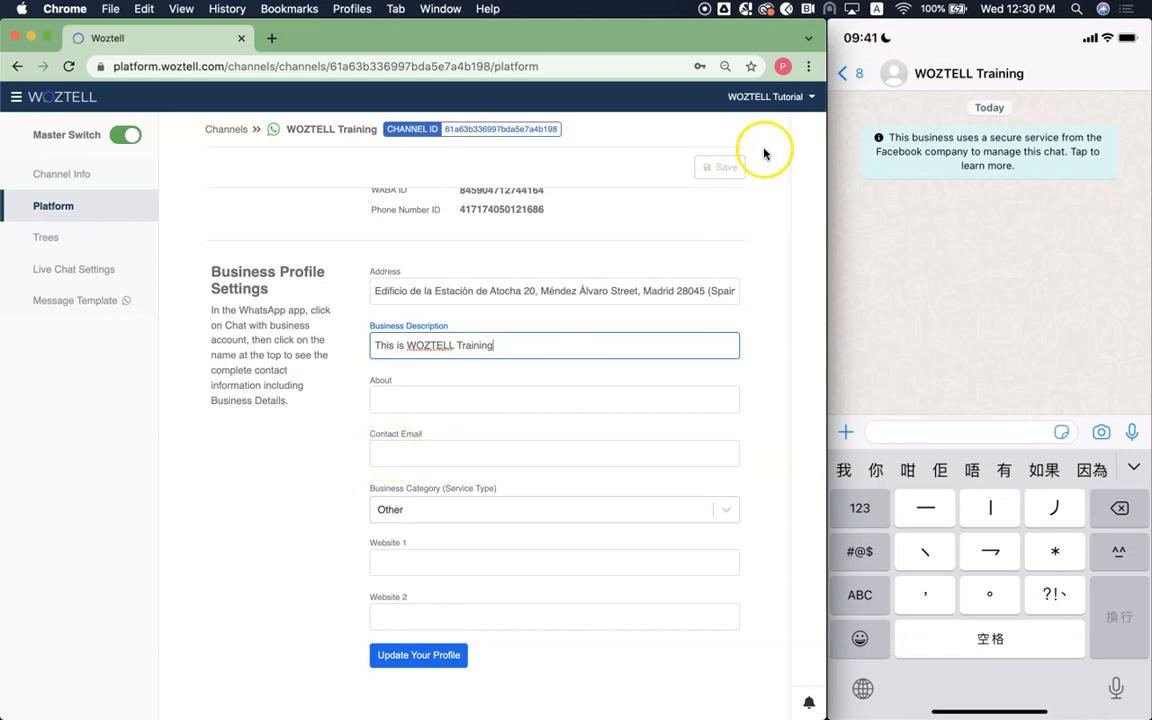
left_click(554, 509)
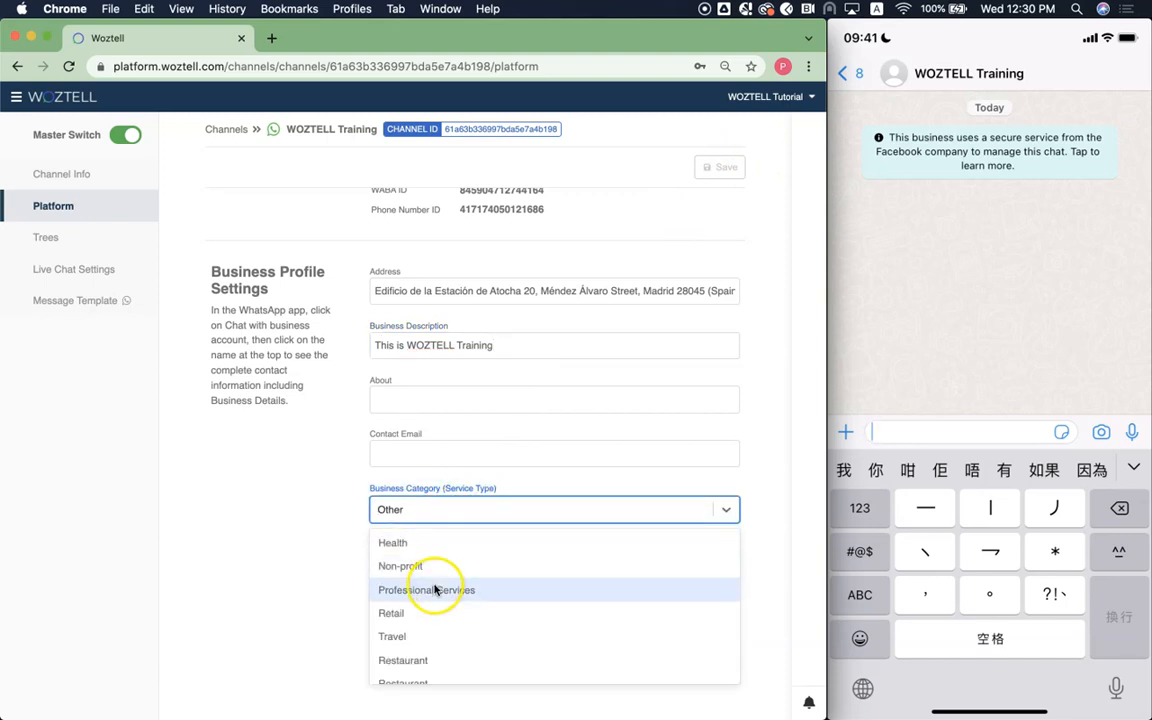
left_click(426, 589)
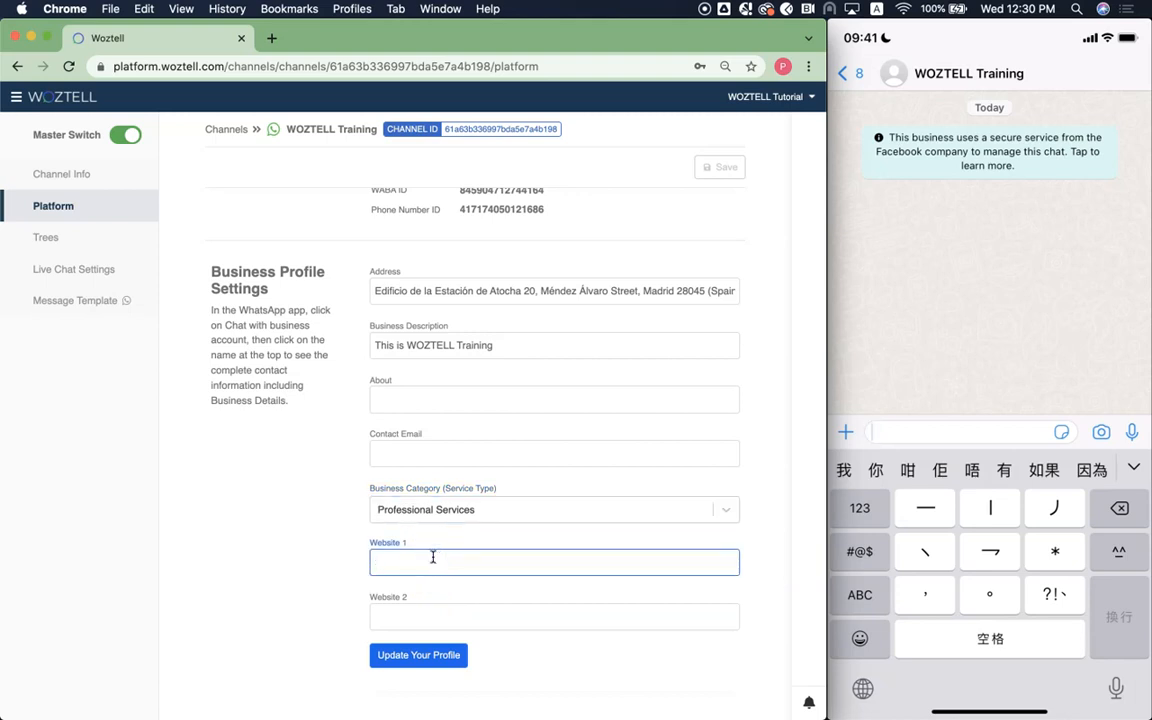
type("https://woztell")
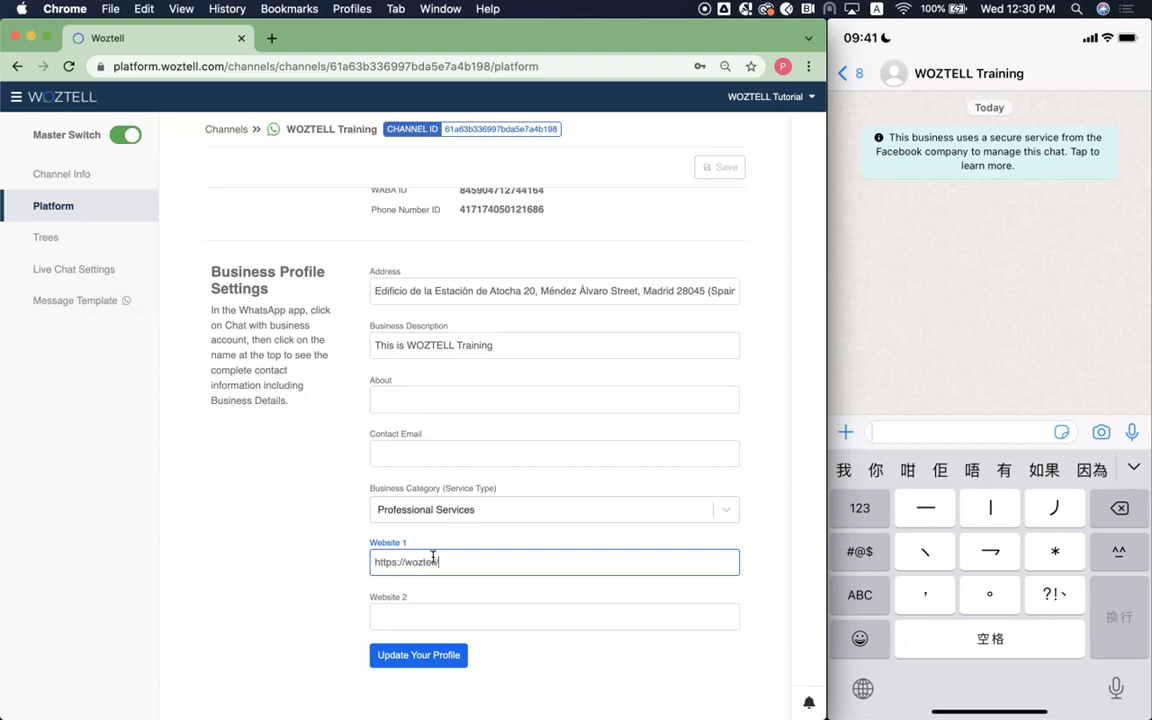
type(".com")
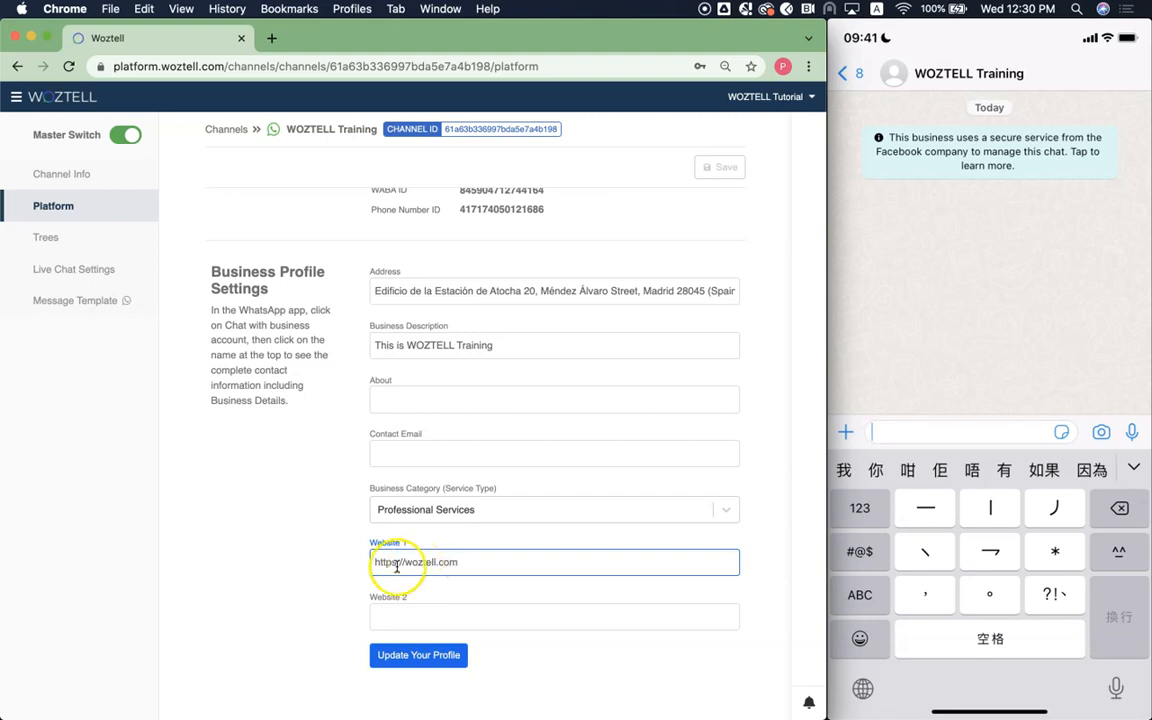
left_click(418, 655)
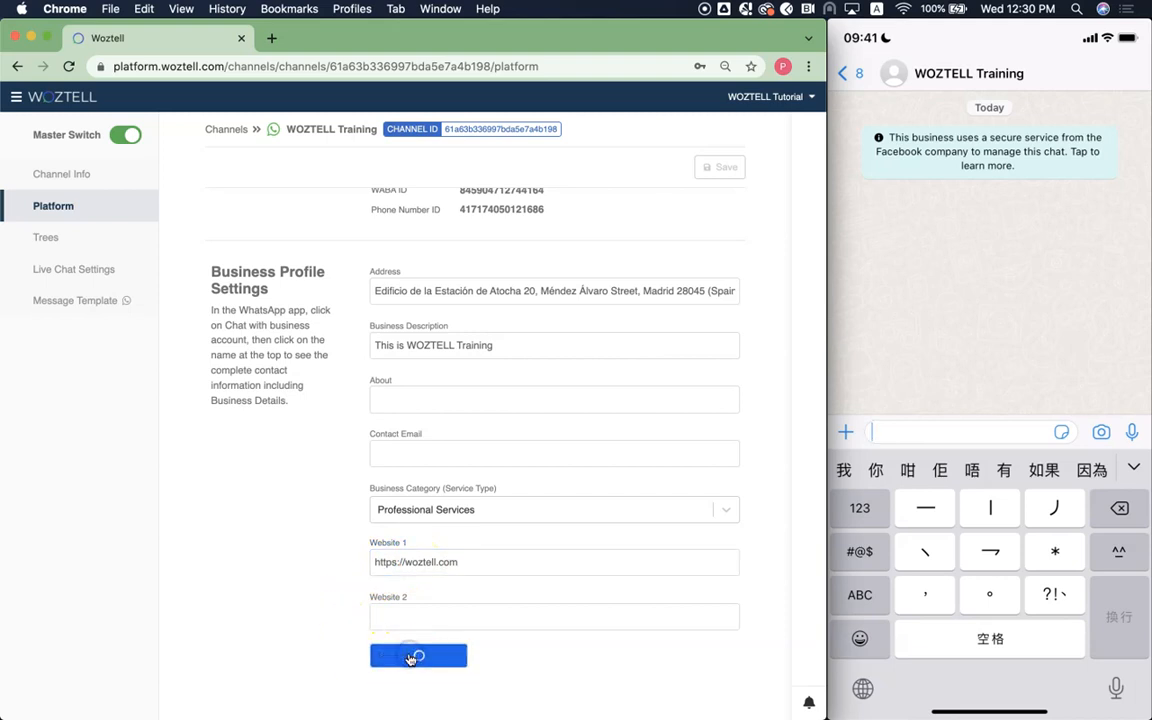
- Update the profile and confirm the new details in WhatsApp business info
left_click(418, 655)
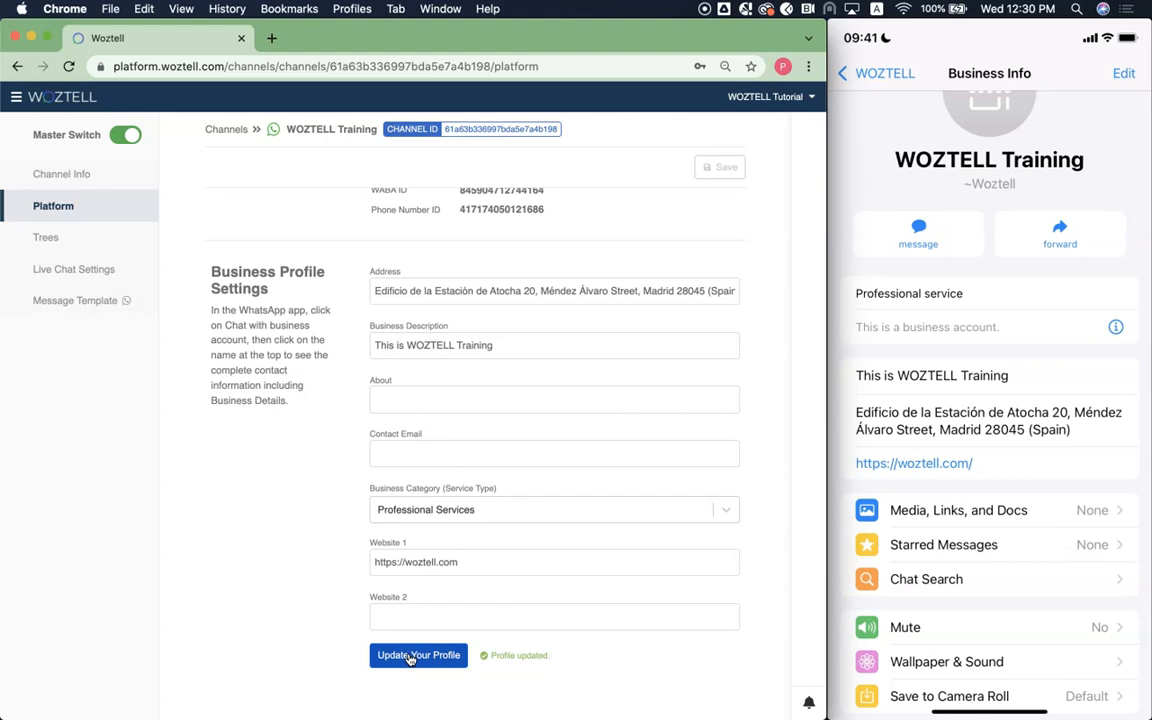
scroll("down", 3)
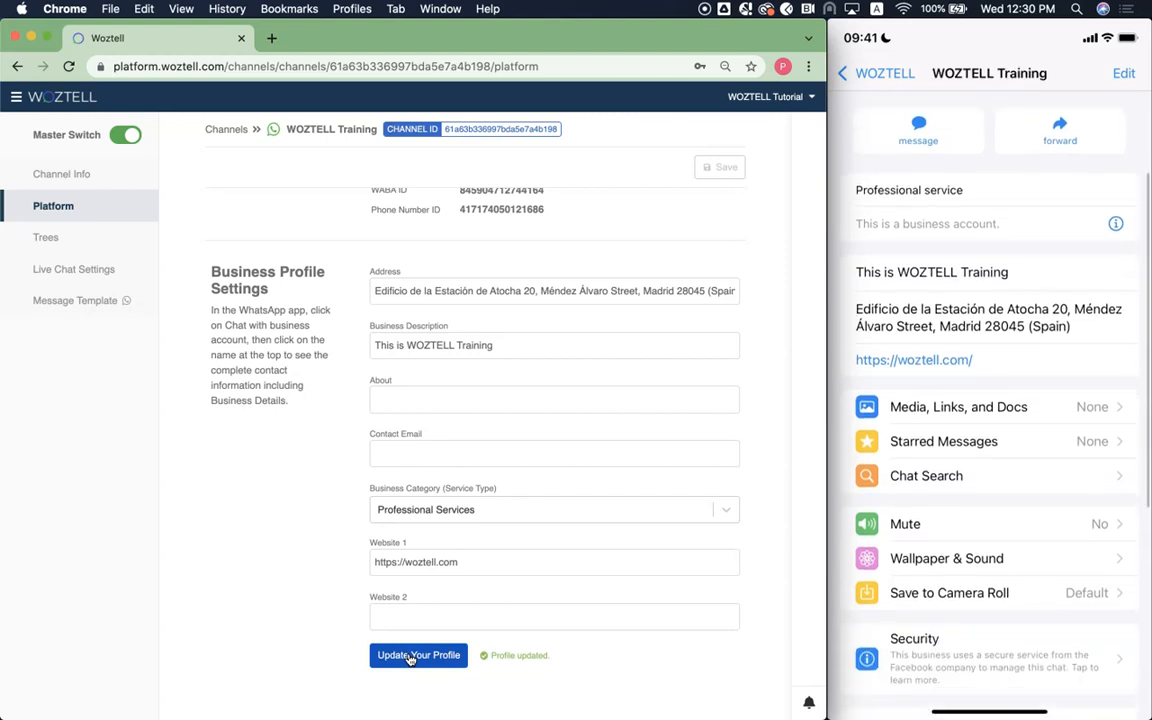